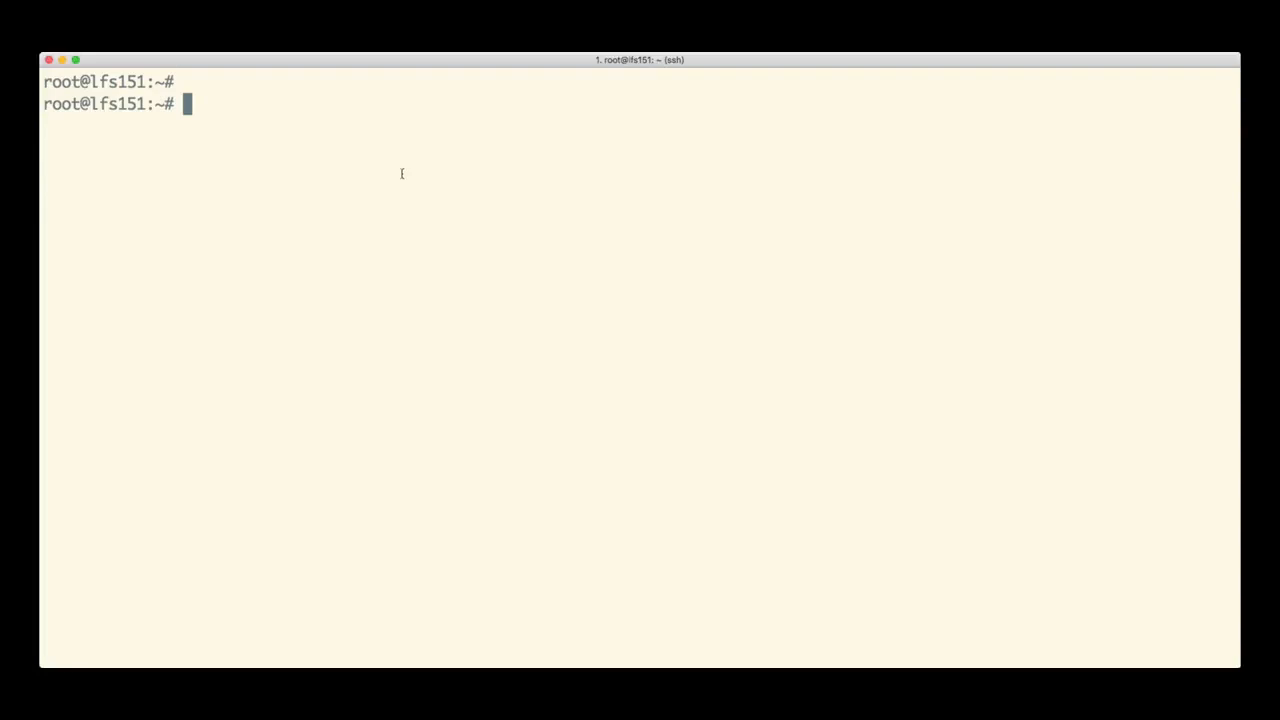
mouse_move(630, 161)
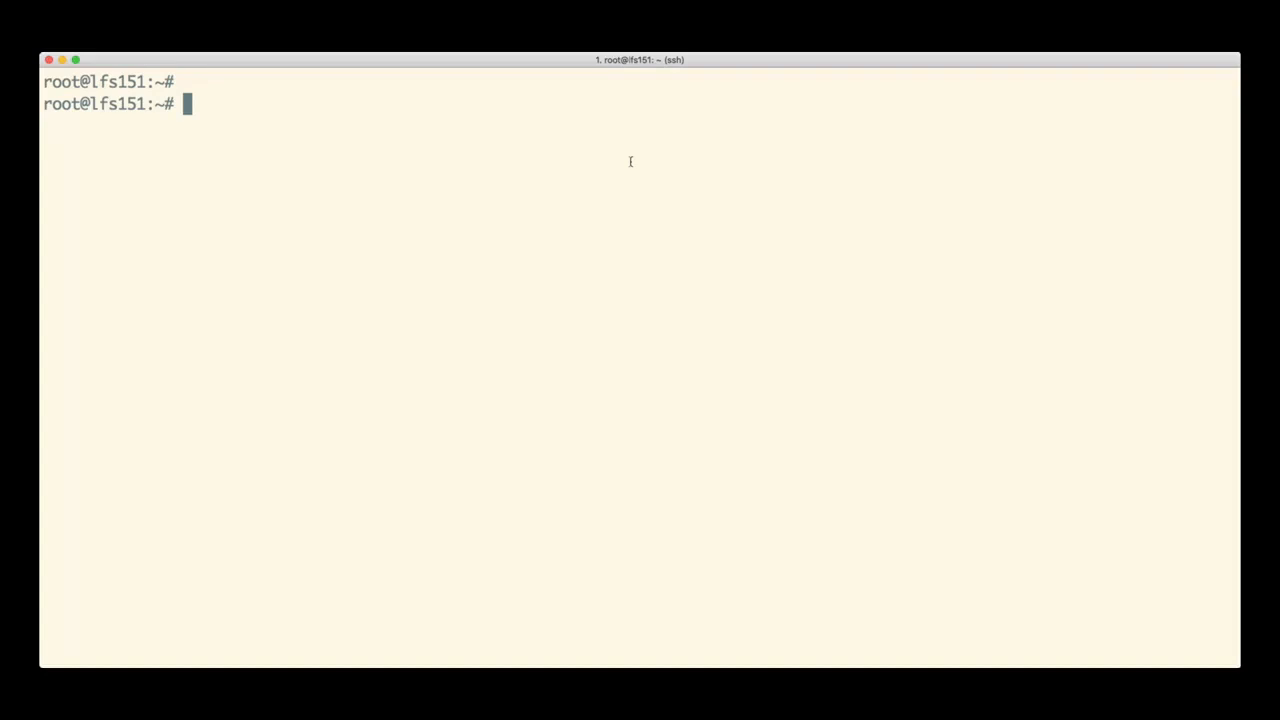
Step: Enter the docker info command at the root prompt without running it
text(docker v)
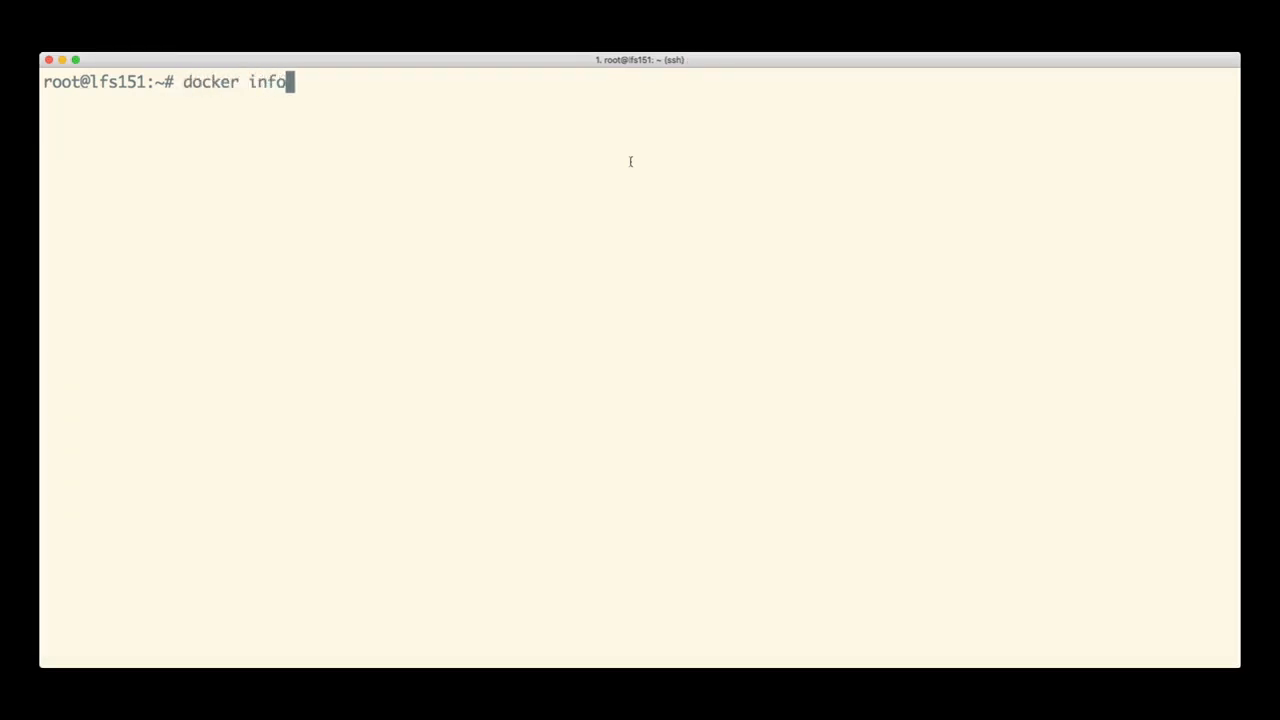
Step: View docker info through less (zero containers and images), then pull the alpine image
text(| less)
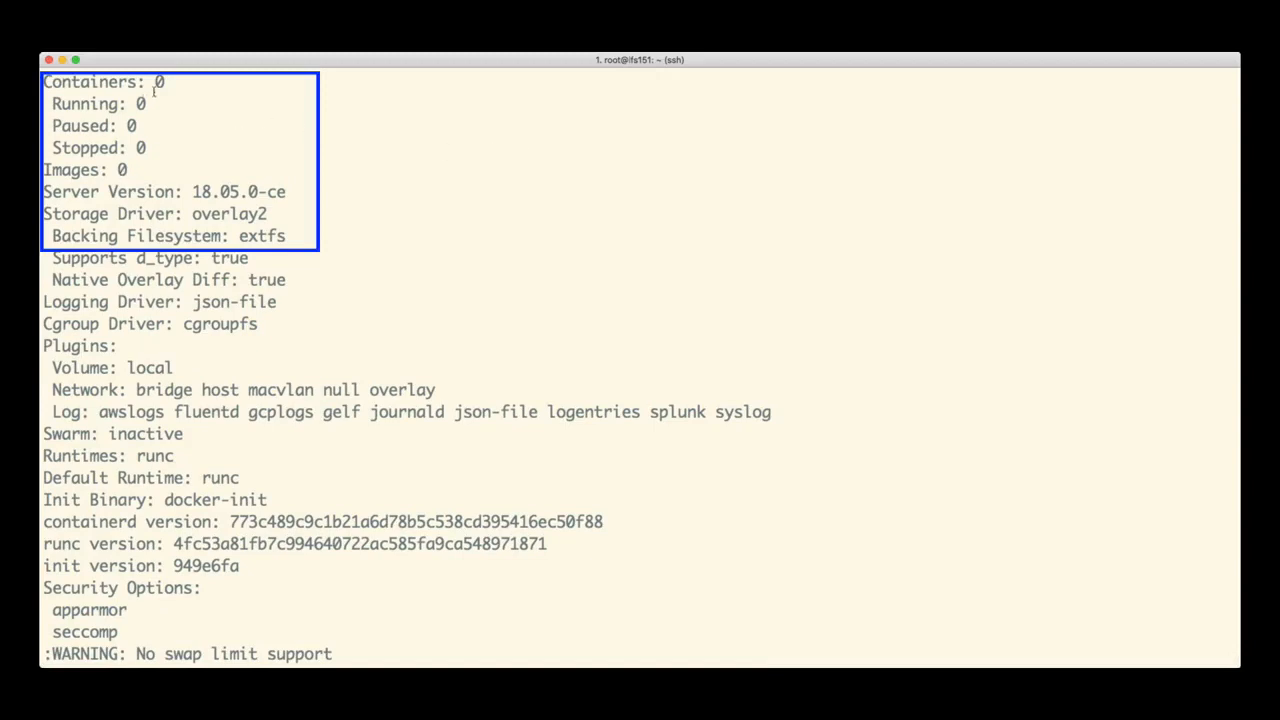
mouse_move(240, 213)
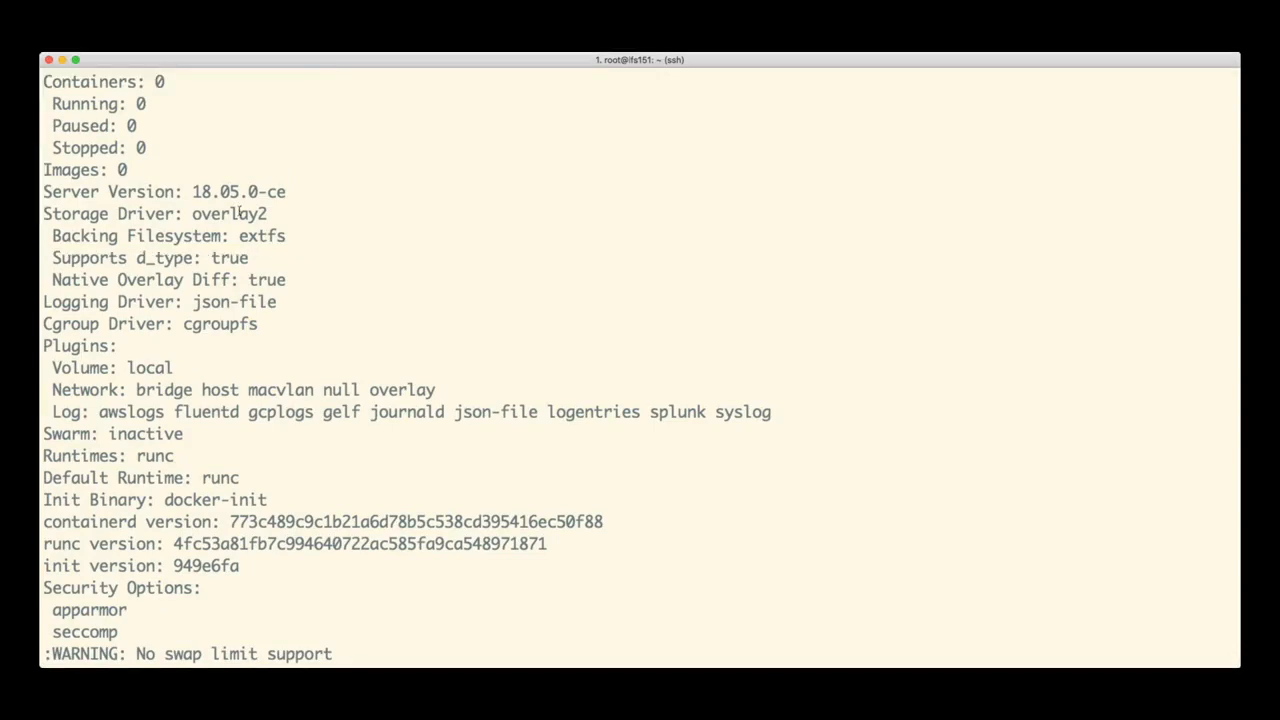
text(docker image pull alpine)
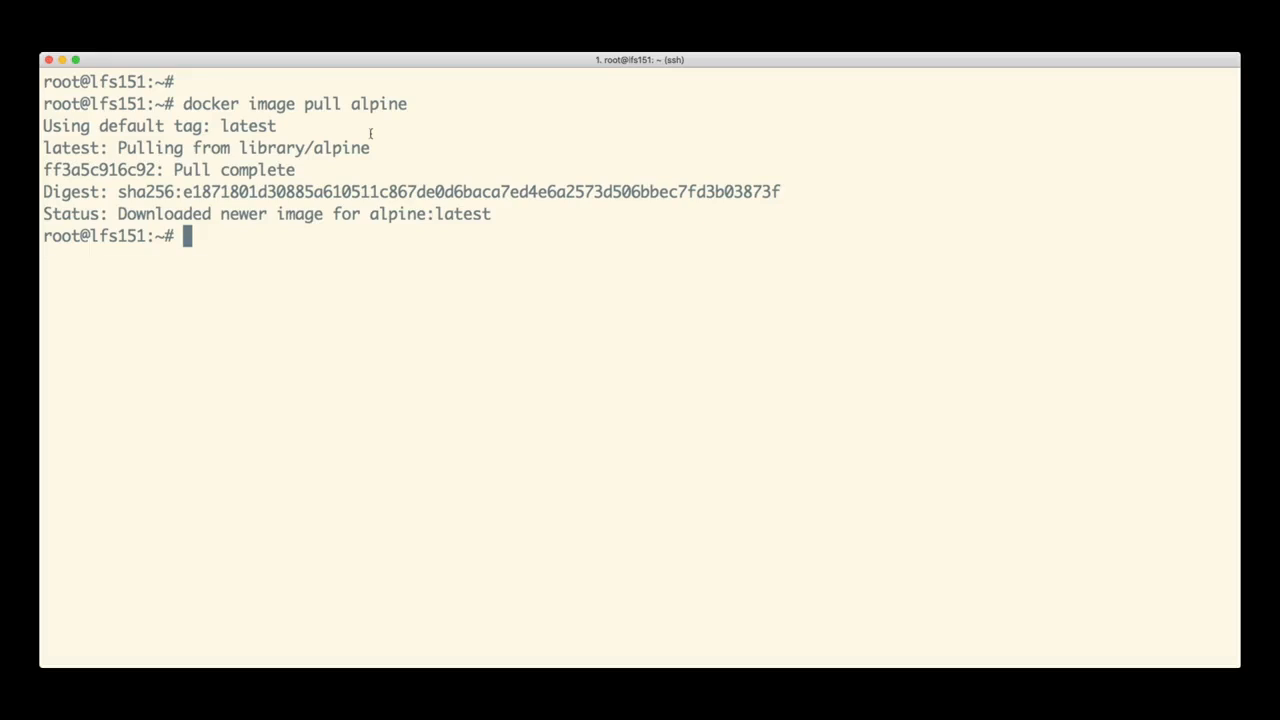
Step: List images showing alpine:latest at 4.15MB, then start an interactive alpine sh container
text(docker image ls)
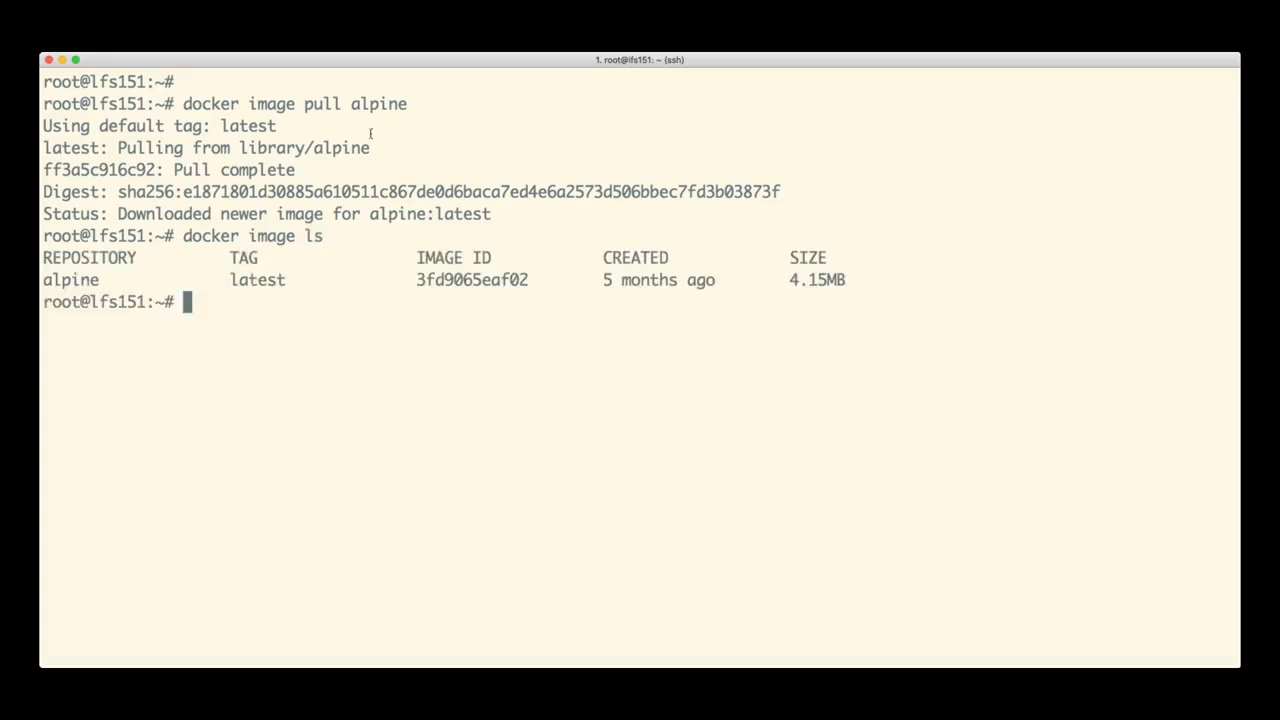
text(docker container run -i -t alpine sh)
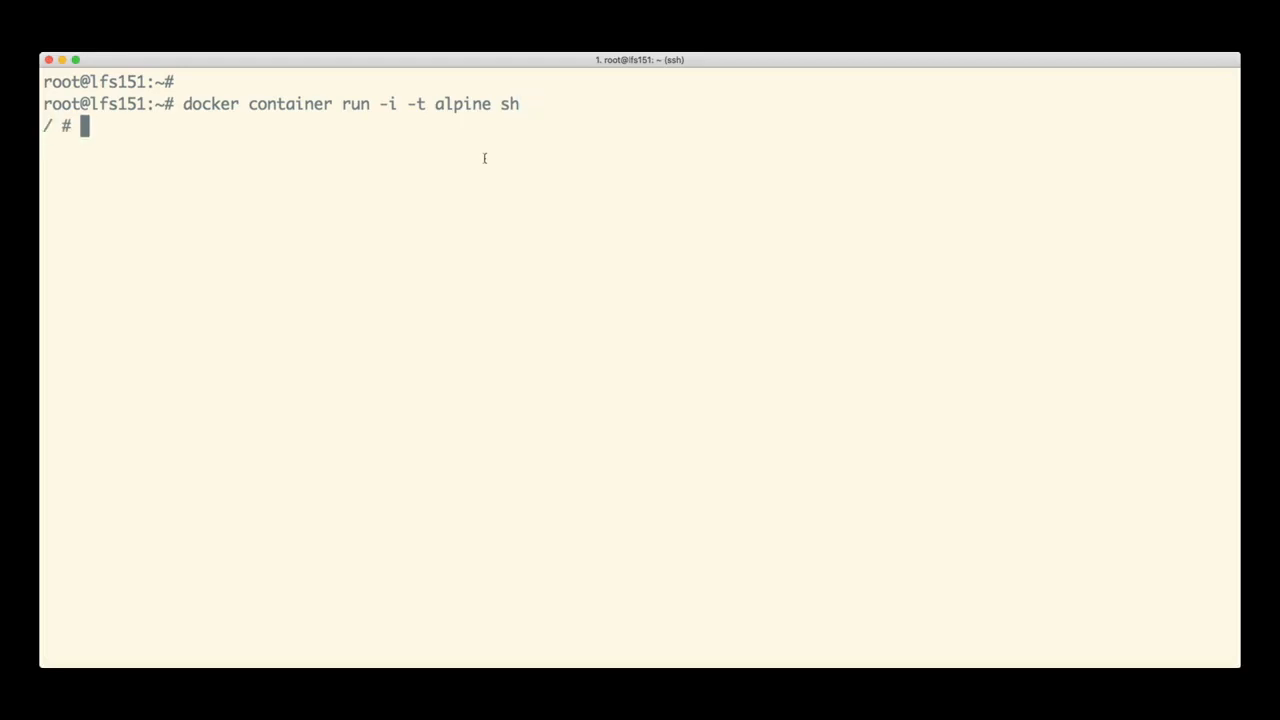
Step: List the container's processes with ps aux (only sh and ps), then exit to the host
text(ps aux)
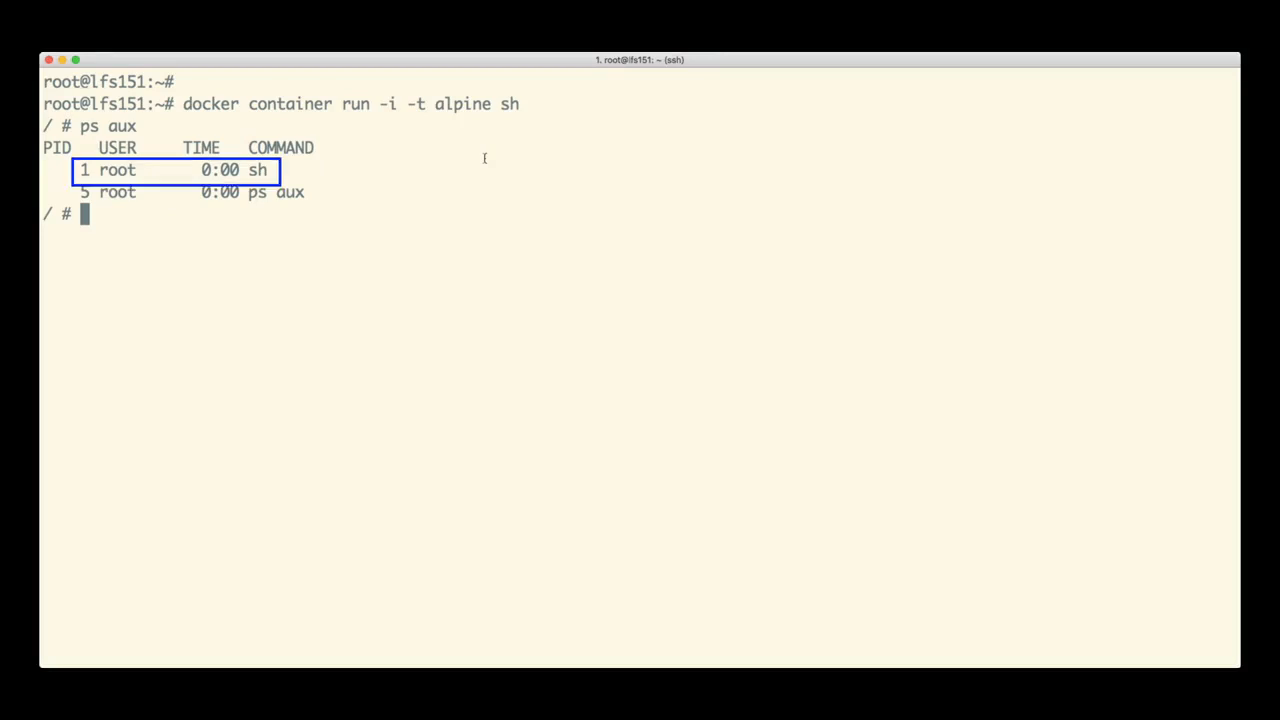
text(e)
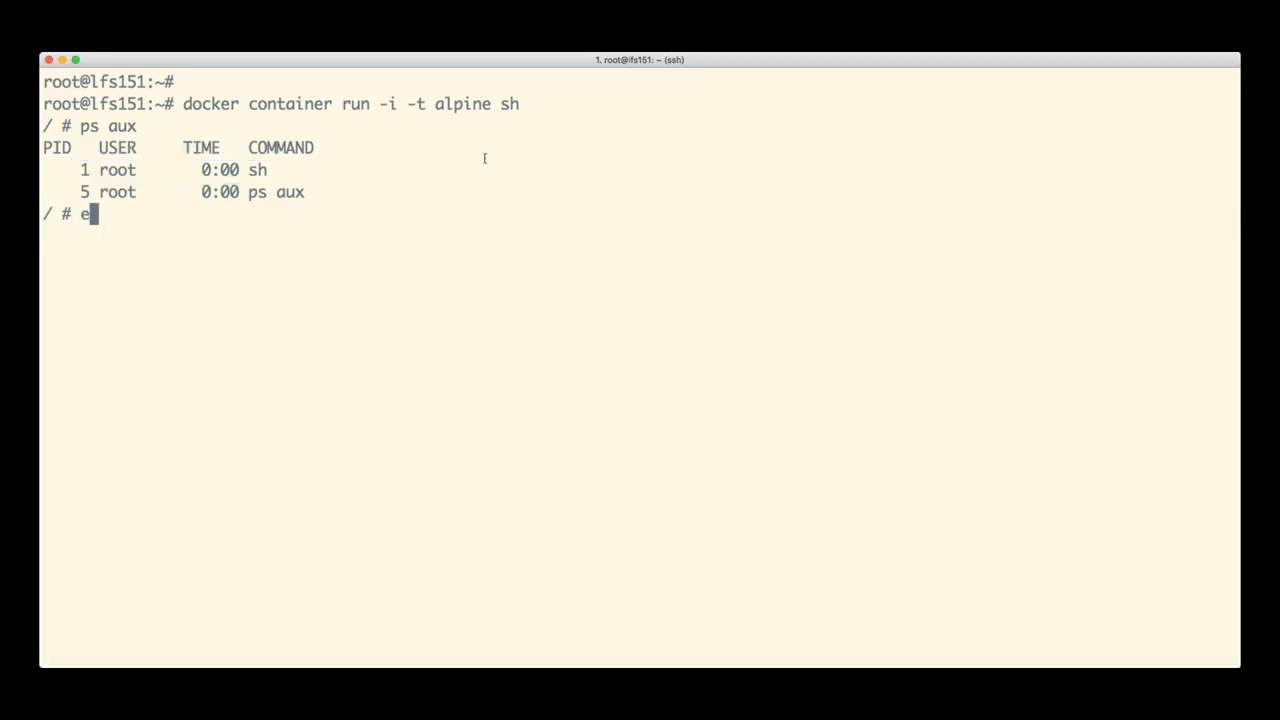
text(xit)
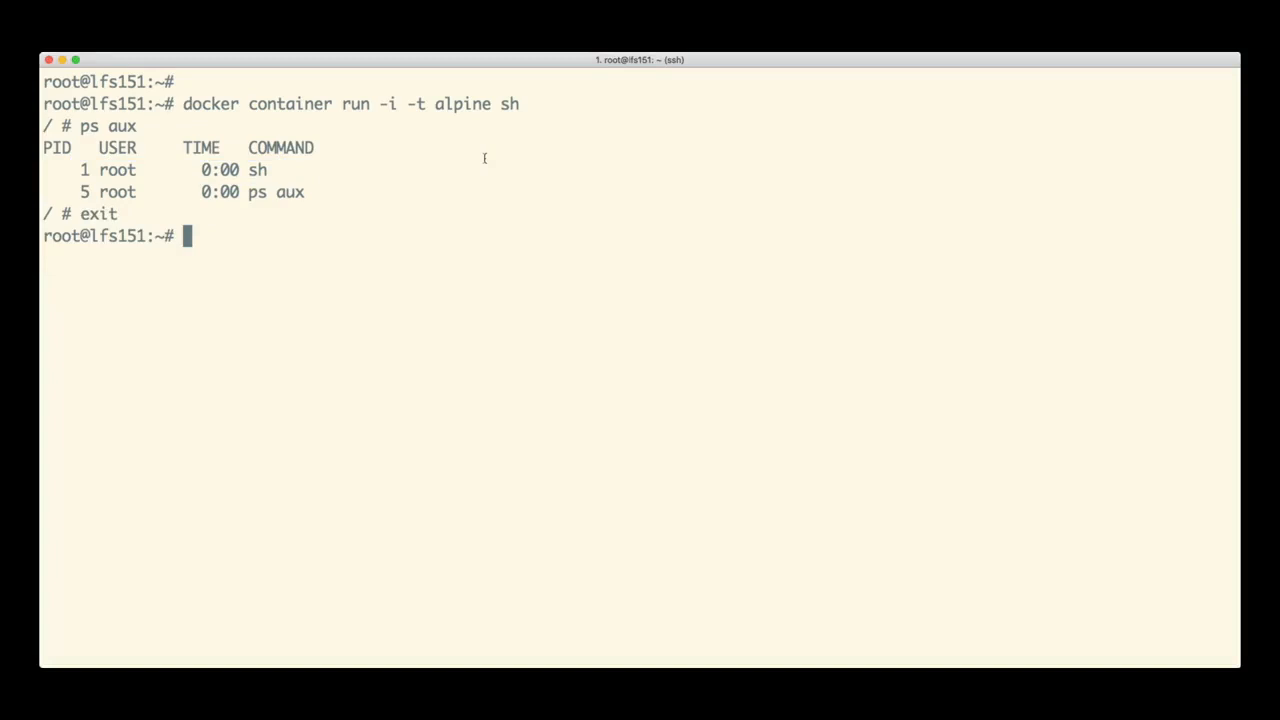
Step: Start a detached nginx container named 'web', list it as running, then stop it
text(docker container run -d --name web  nginx)
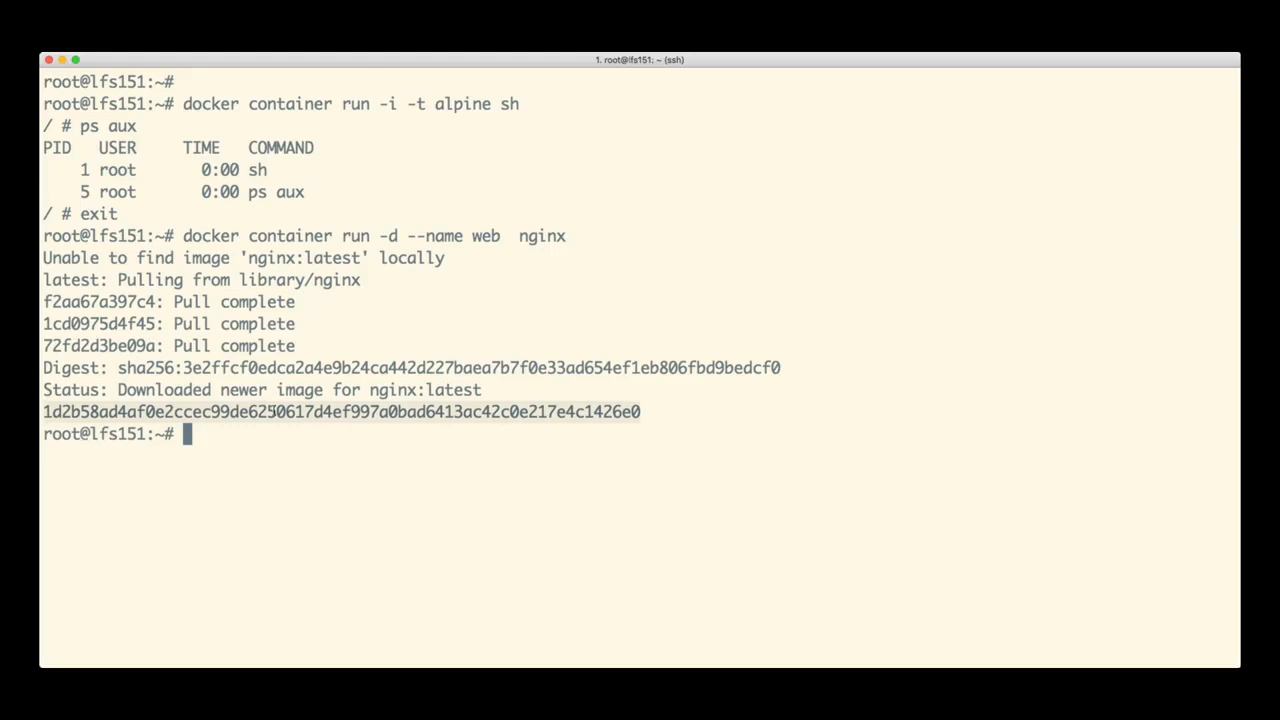
text(docker container ls)
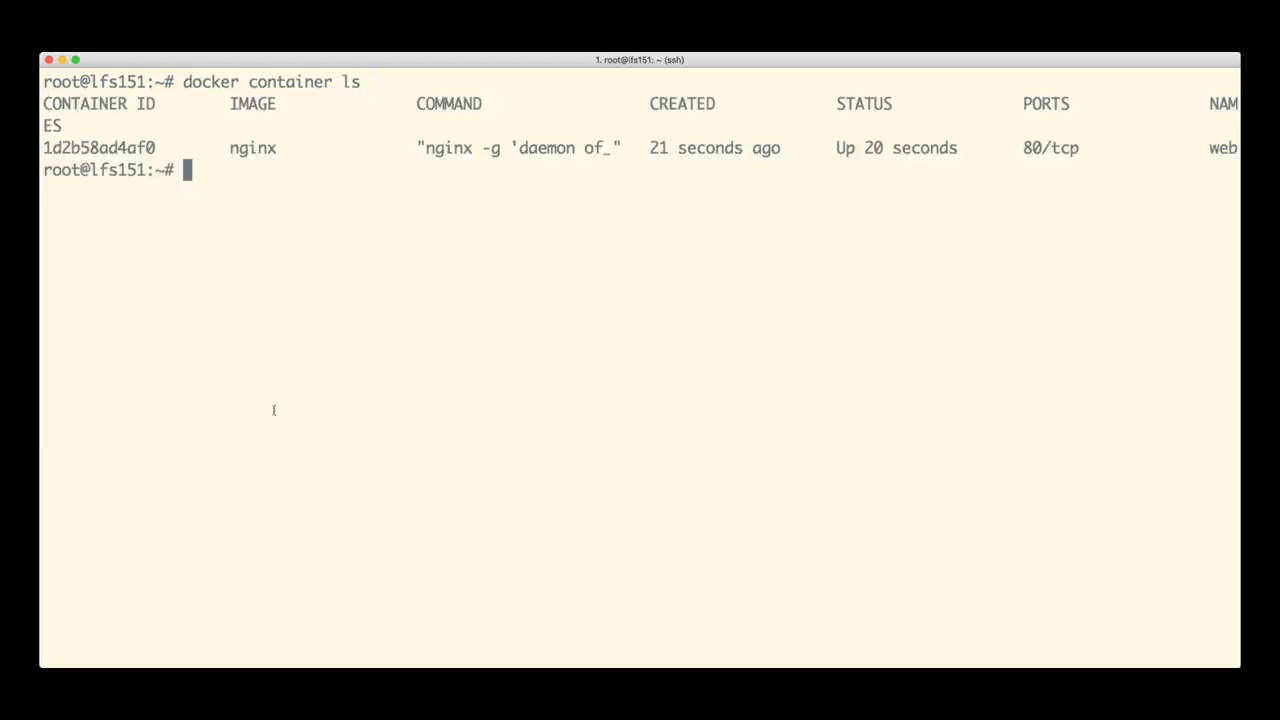
text(docker container ls -a)
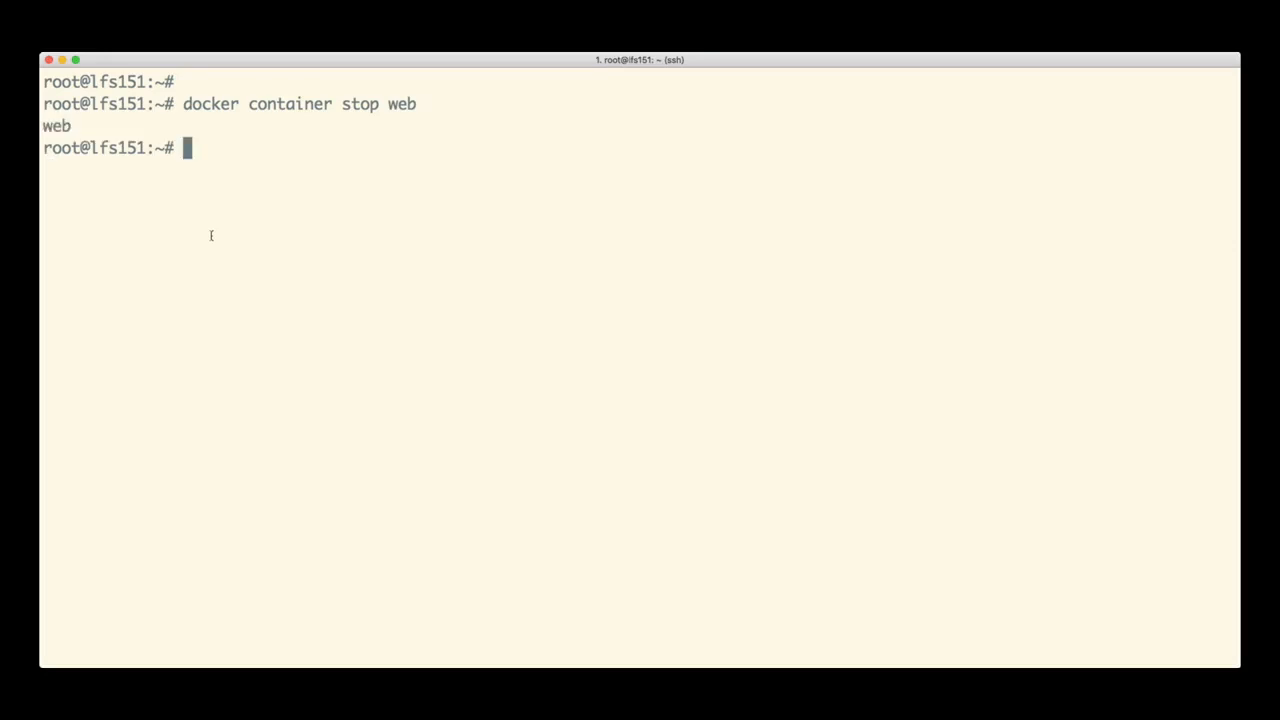
Step: Remove the stopped 'web' container and stage 'docker image rm nginx' at the prompt
text(docker container stop web)
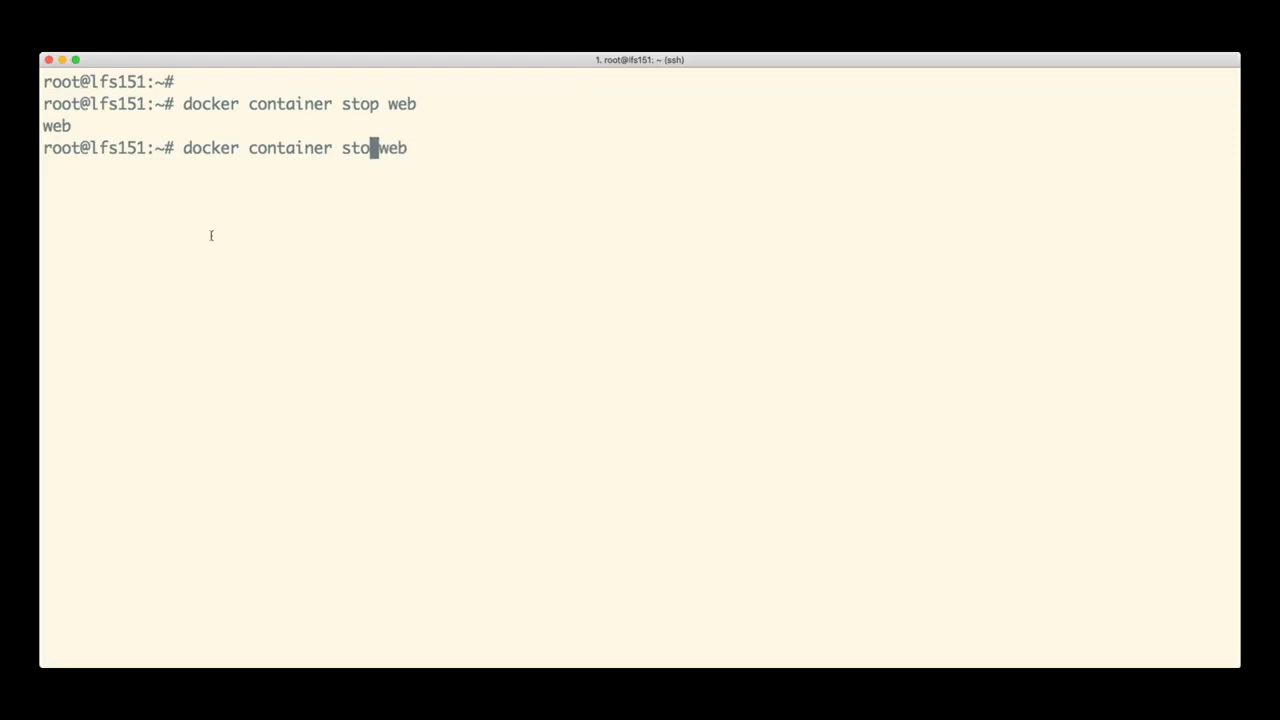
text(rm)
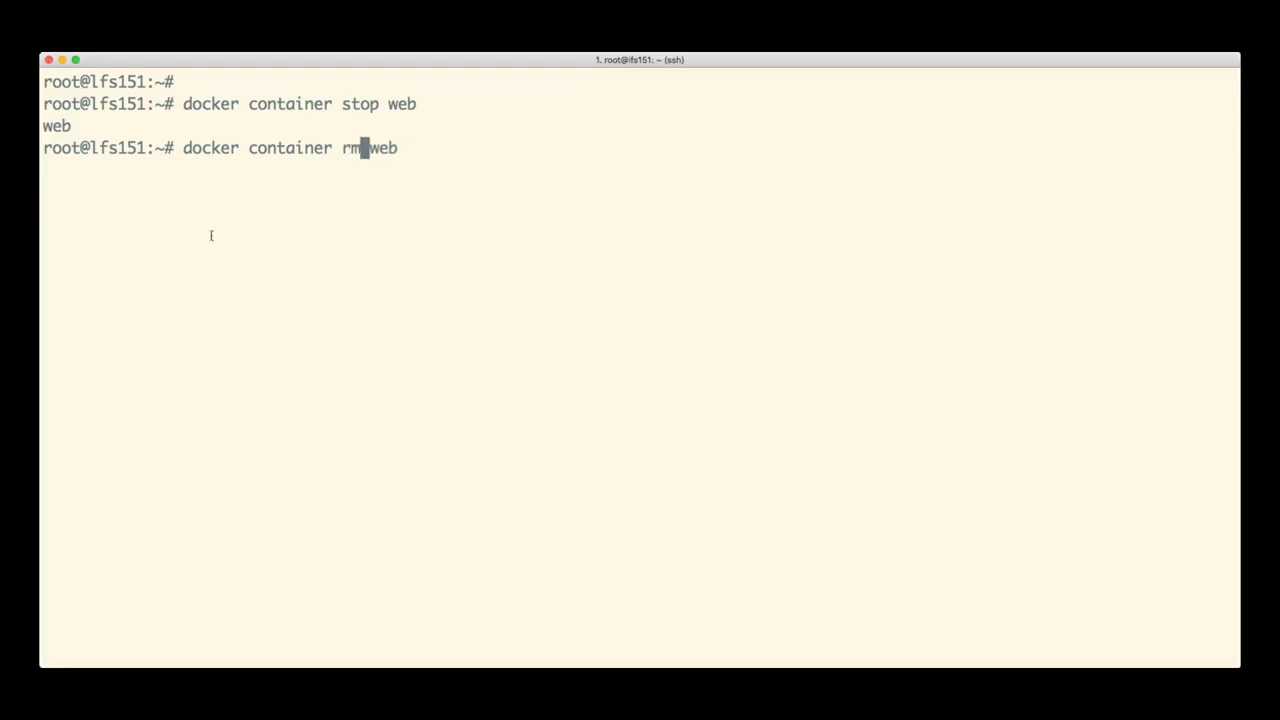
key(enter)
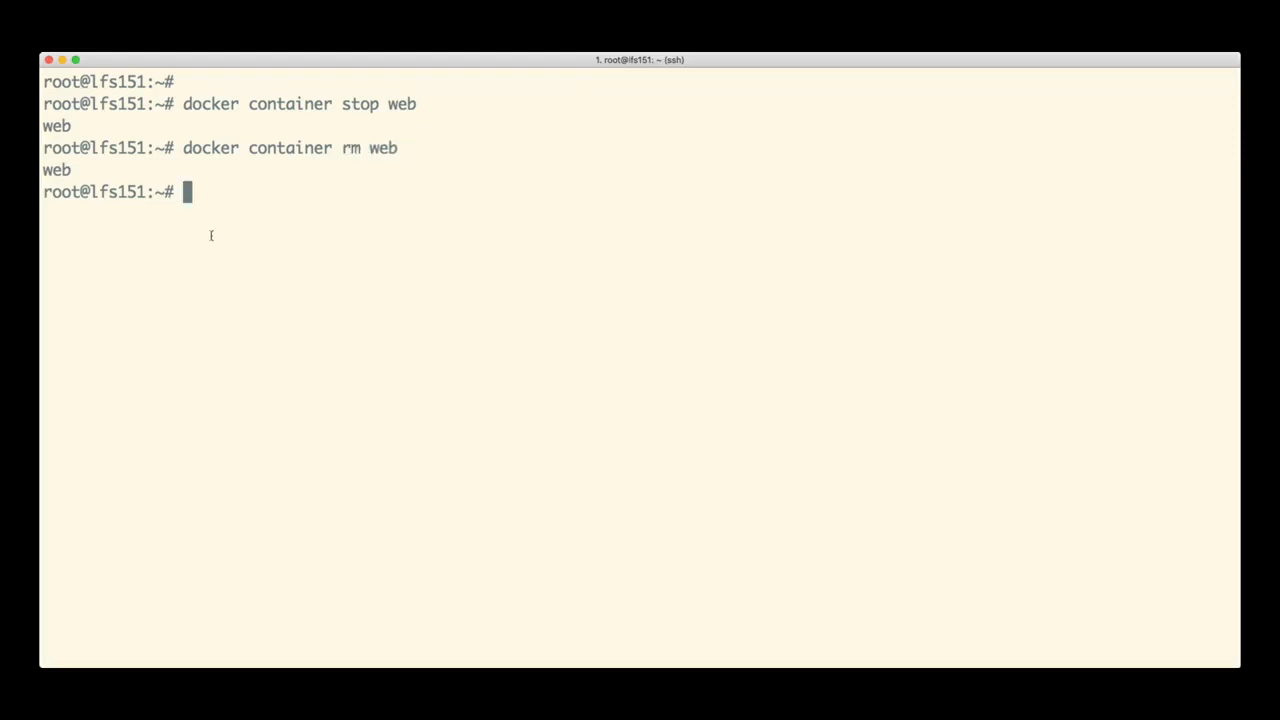
text(docker image rm nginx)
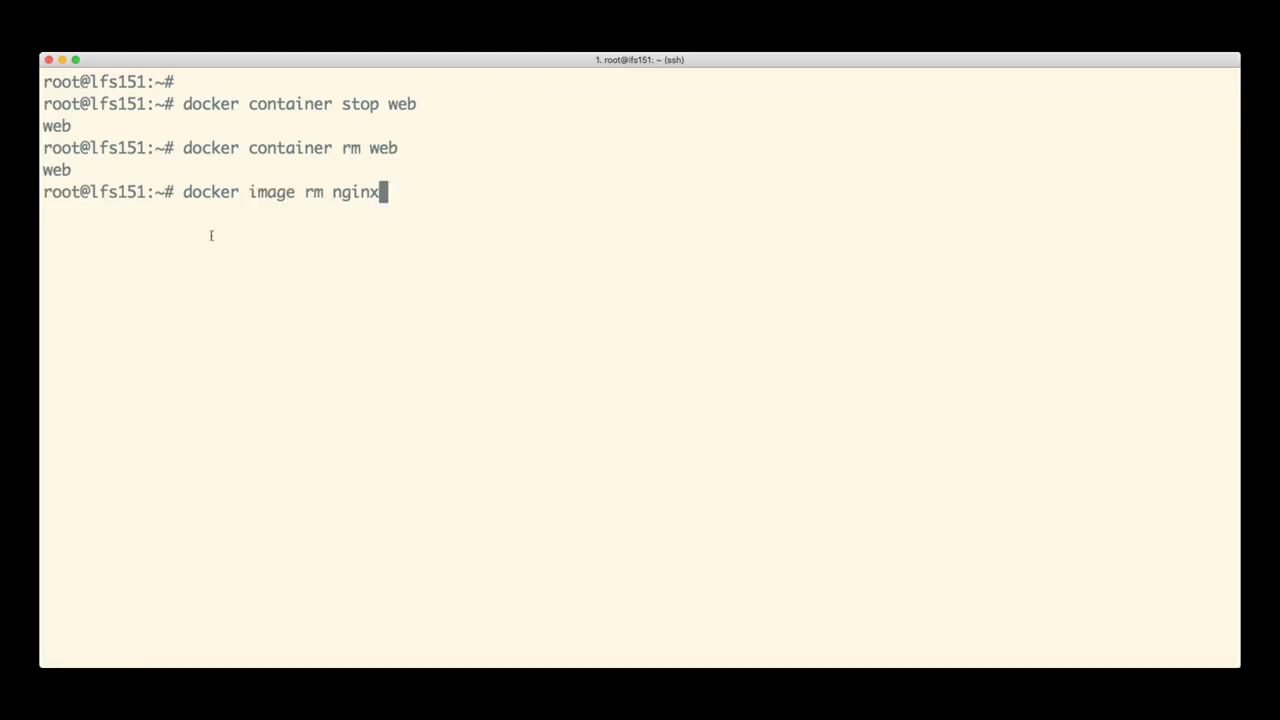